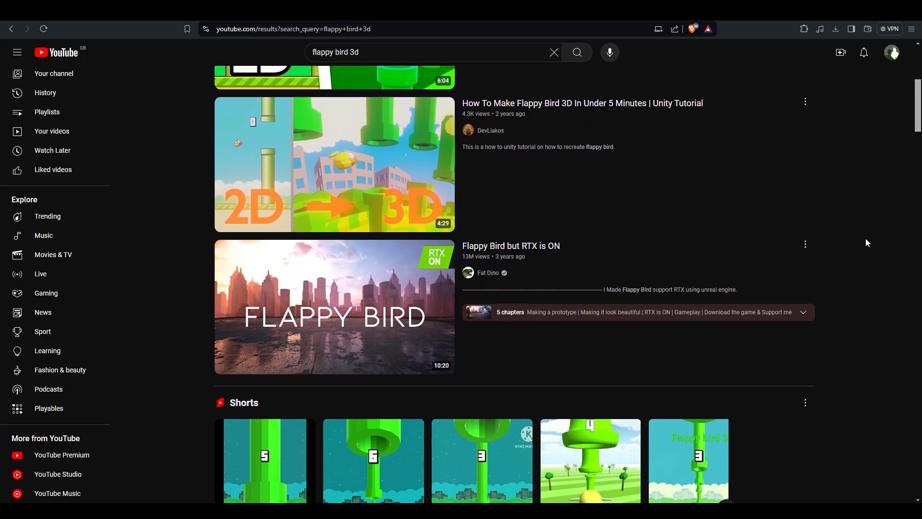
Scroll through the scene to reach the sphere bird before running it
scroll("down", 3)
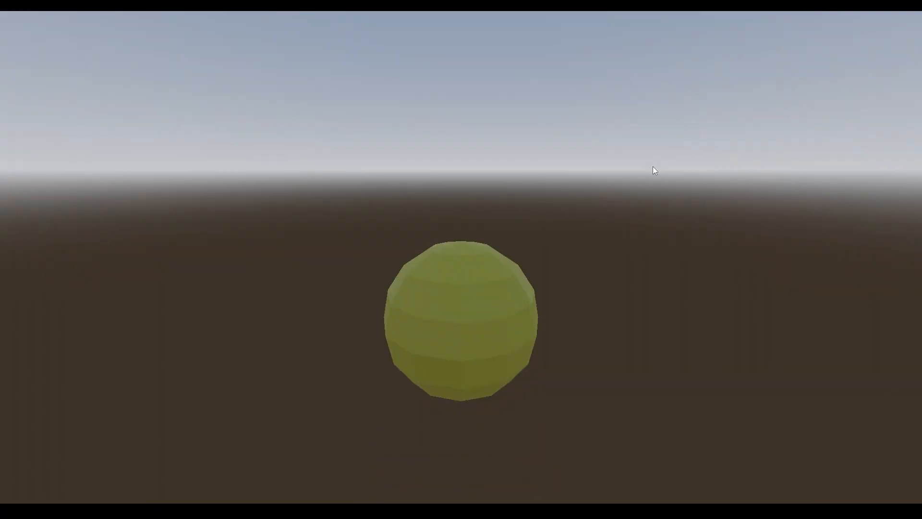
Run the bird-and-pipes game to test it, then stop the debug run
left_click(768, 22)
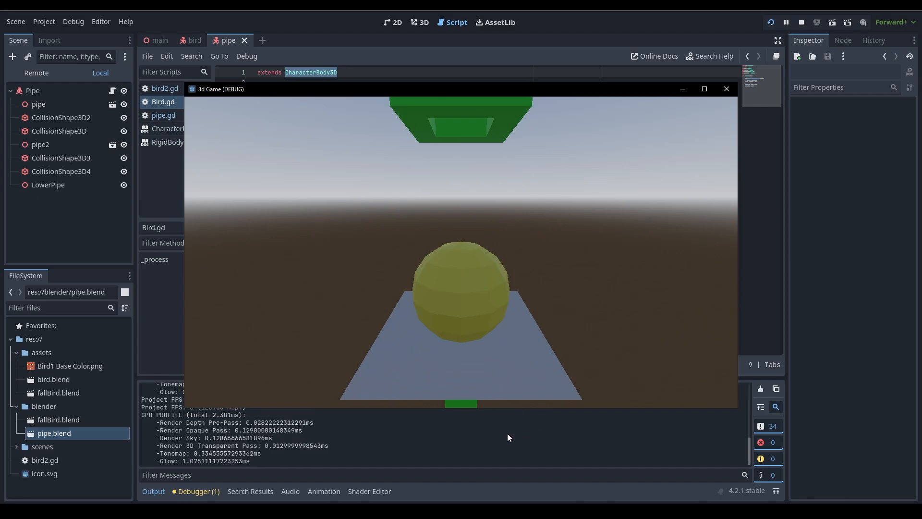
left_click(726, 88)
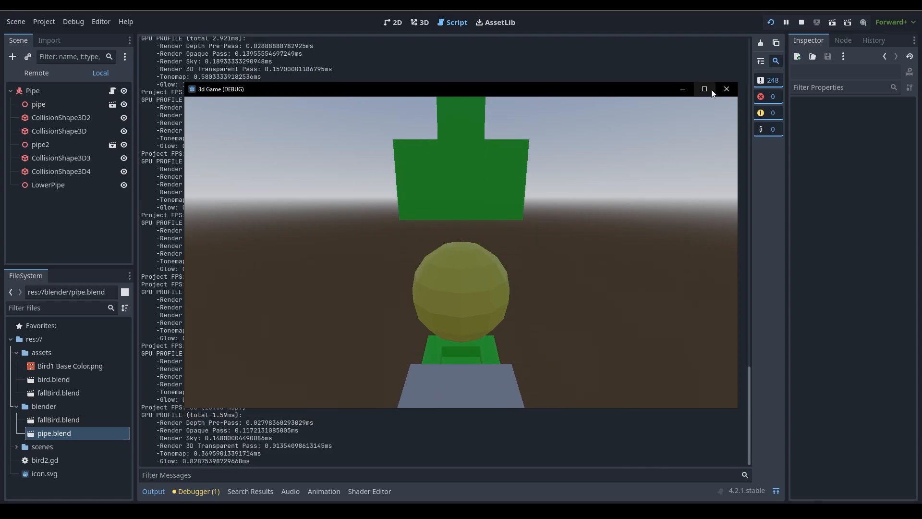
left_click(800, 22)
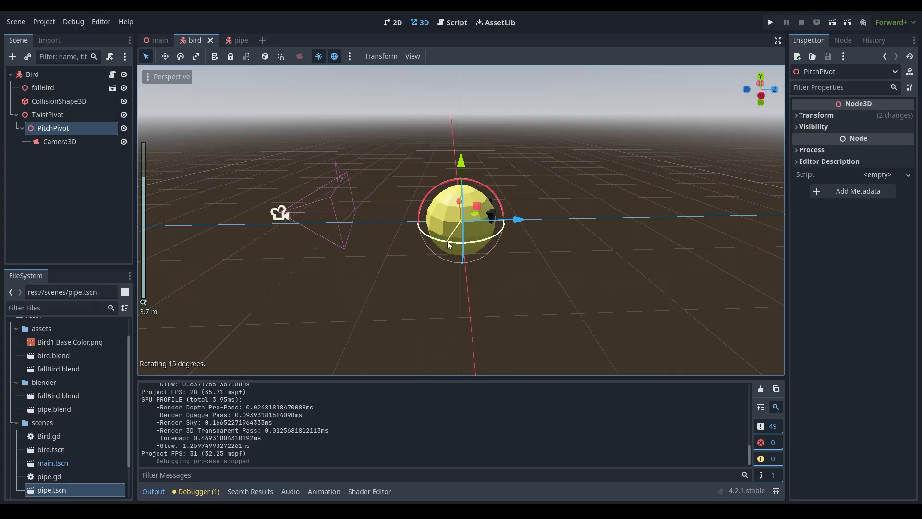
Run the game again to view the bird from the new behind-camera rig
left_click(770, 22)
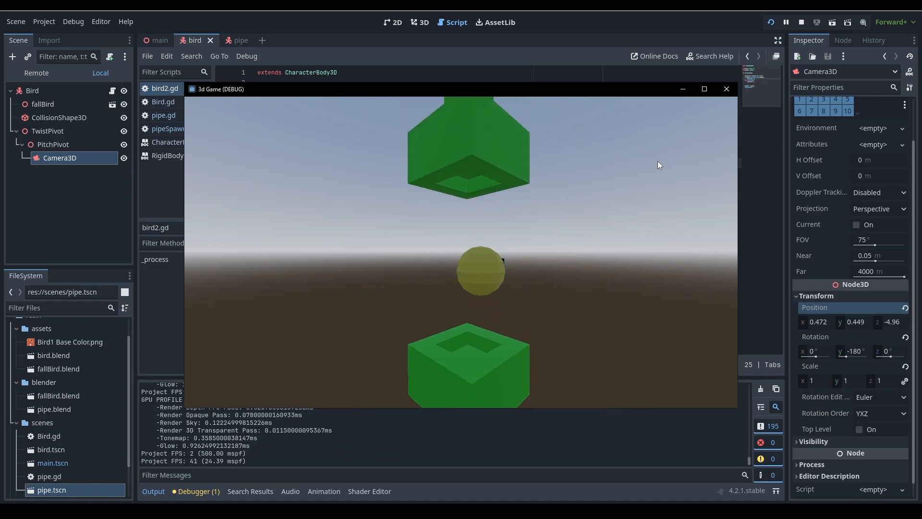
left_click(704, 89)
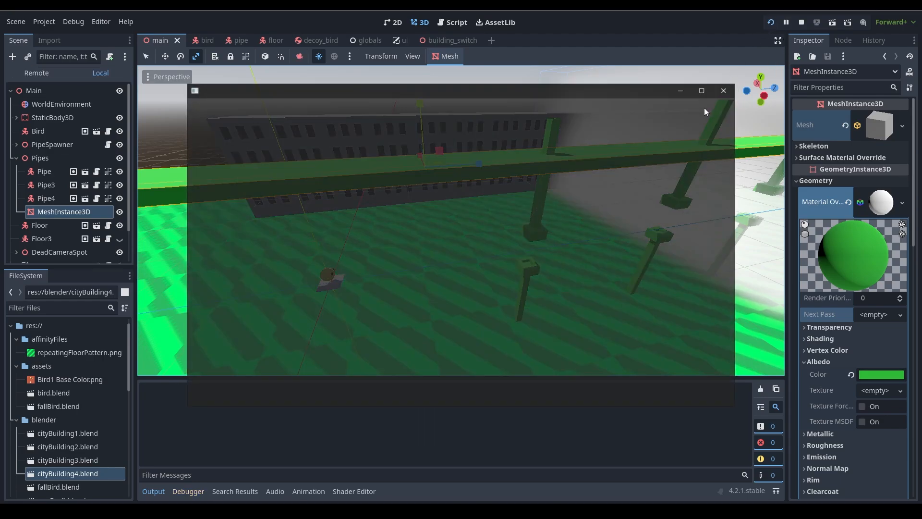
Stop the debug run and switch to the new platformer project window
left_click(801, 22)
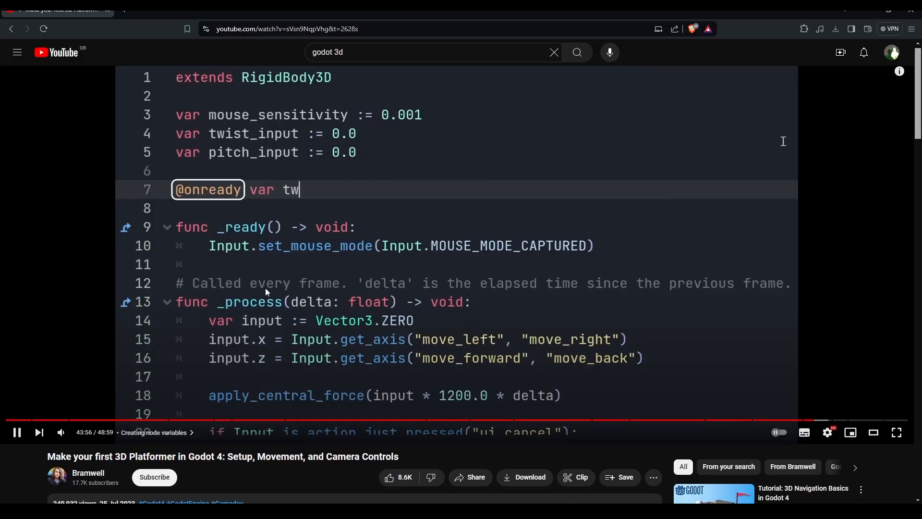
left_click(171, 10)
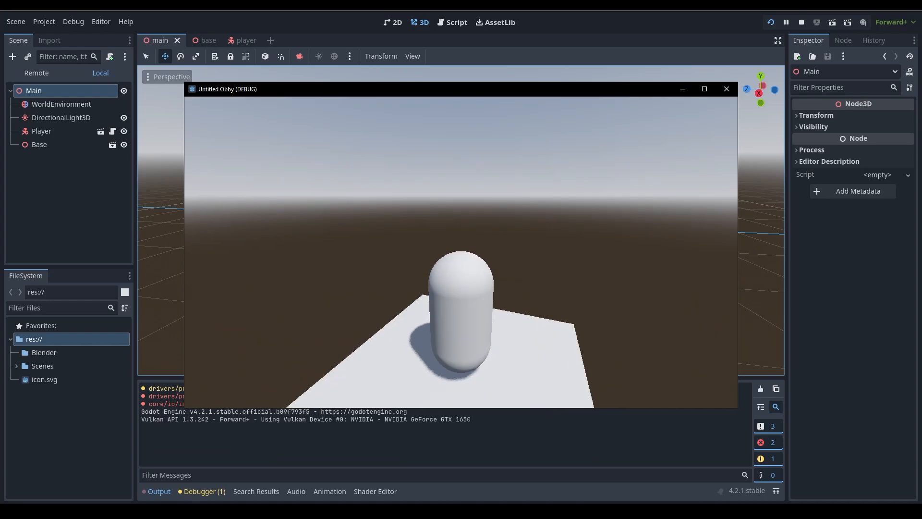
Switch to the Main scene holding the capsule player and base platform
left_click(234, 40)
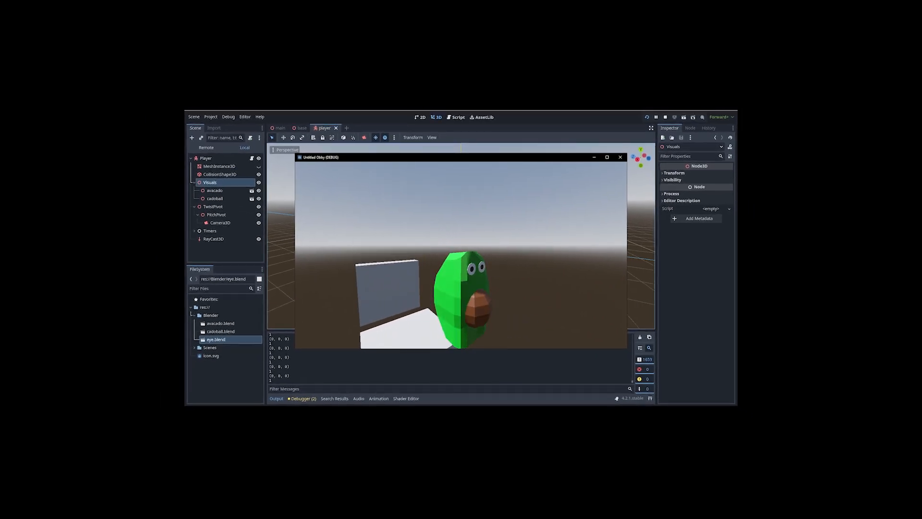
Focus the running game to move the avocado around the wooden platforms
left_click(49, 211)
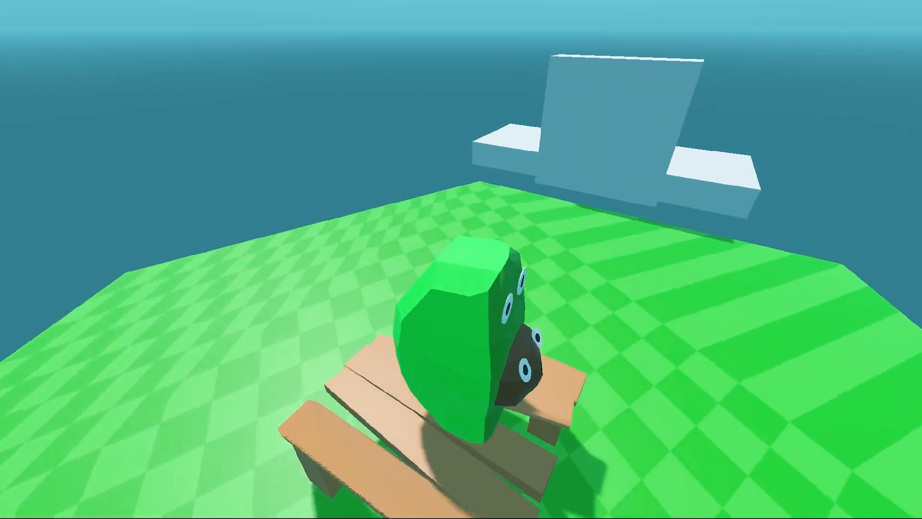
mouse_move(461, 259)
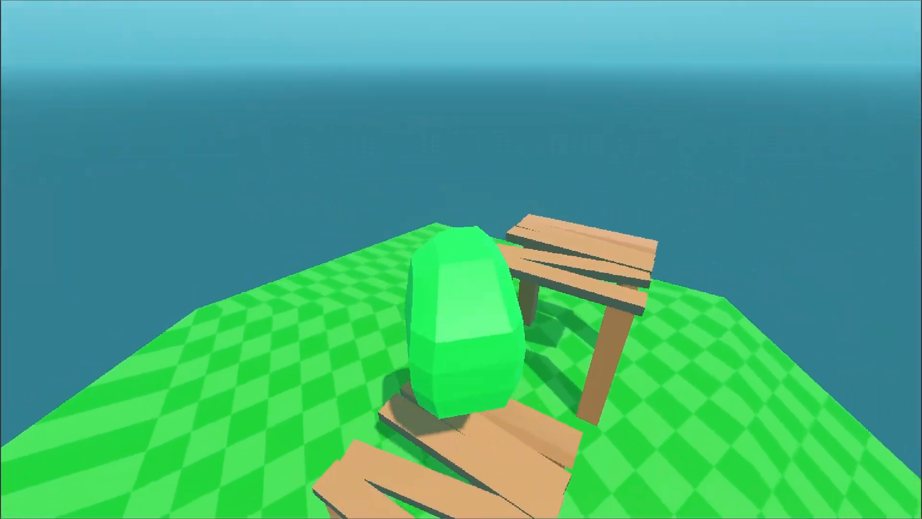
mouse_move(461, 260)
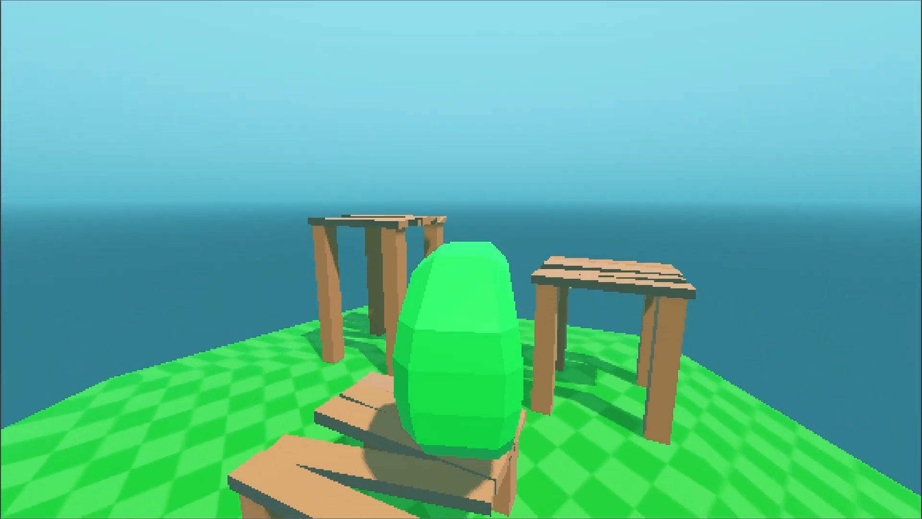
mouse_move(461, 259)
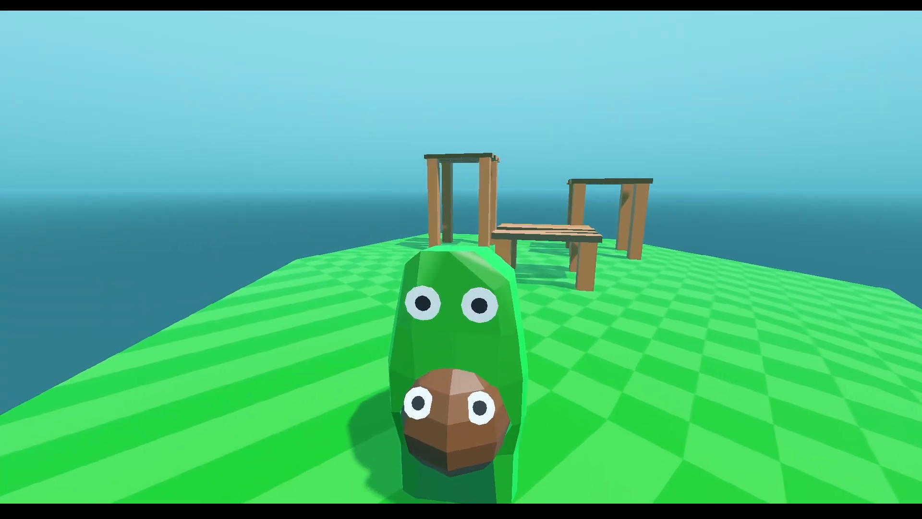
mouse_move(461, 259)
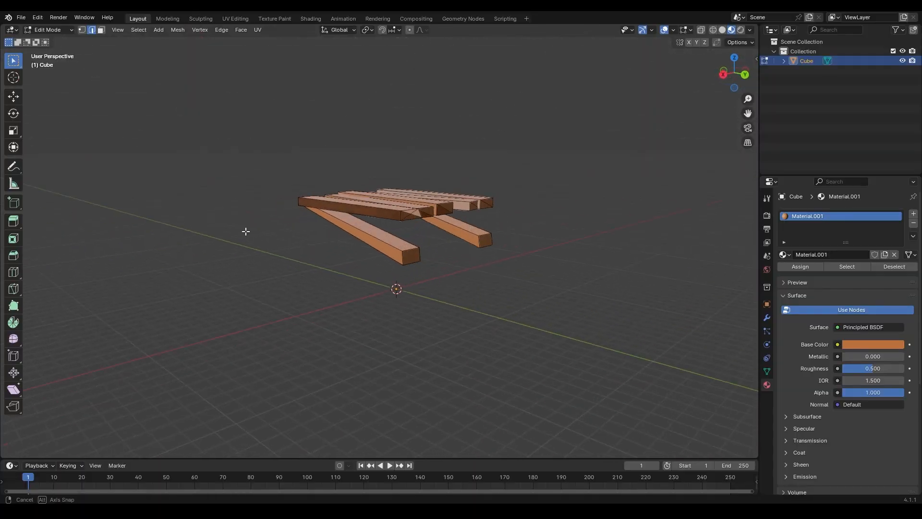
Show Blender's File > Open Recent list of project .blend models
left_click(21, 17)
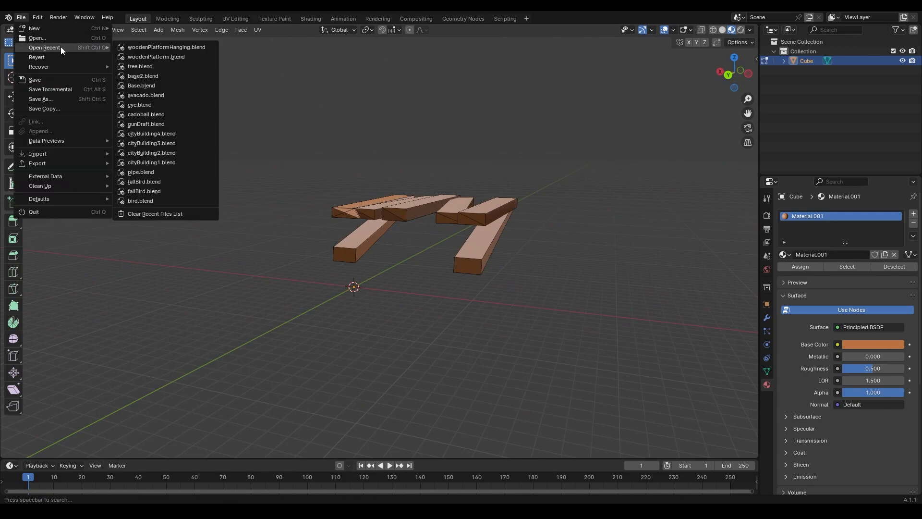
left_click(139, 67)
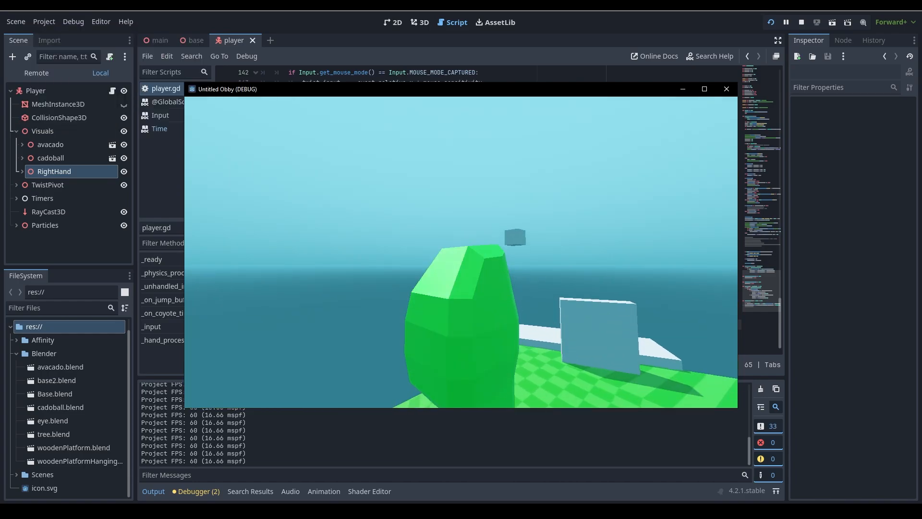
Focus the running game to steer the avocado with its floating hand
left_click(52, 184)
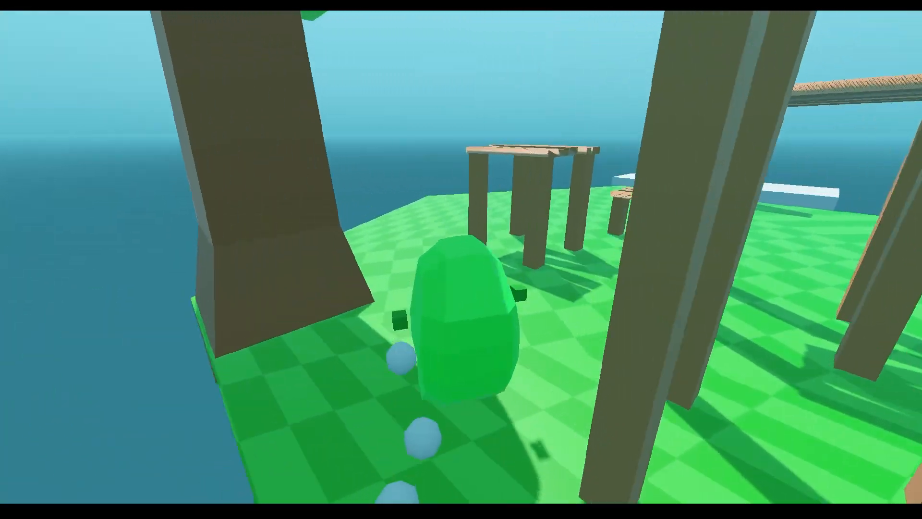
mouse_move(461, 259)
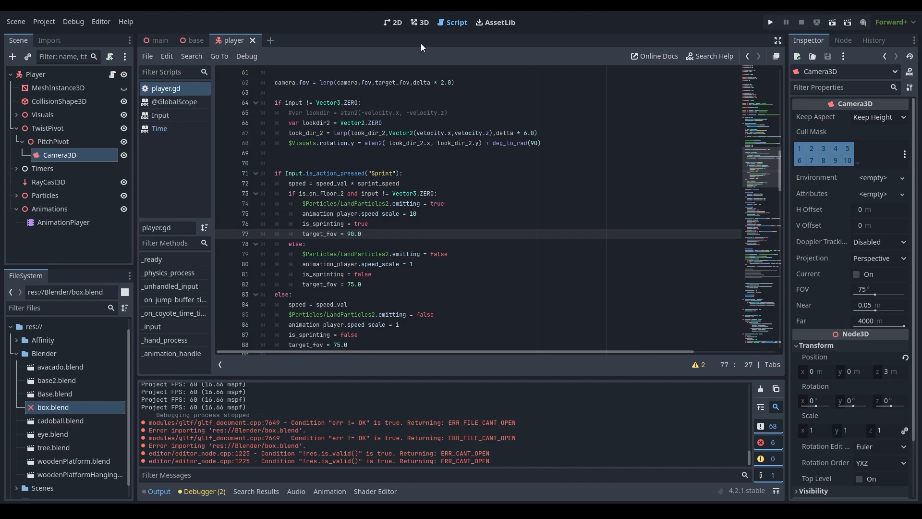
mouse_move(88, 88)
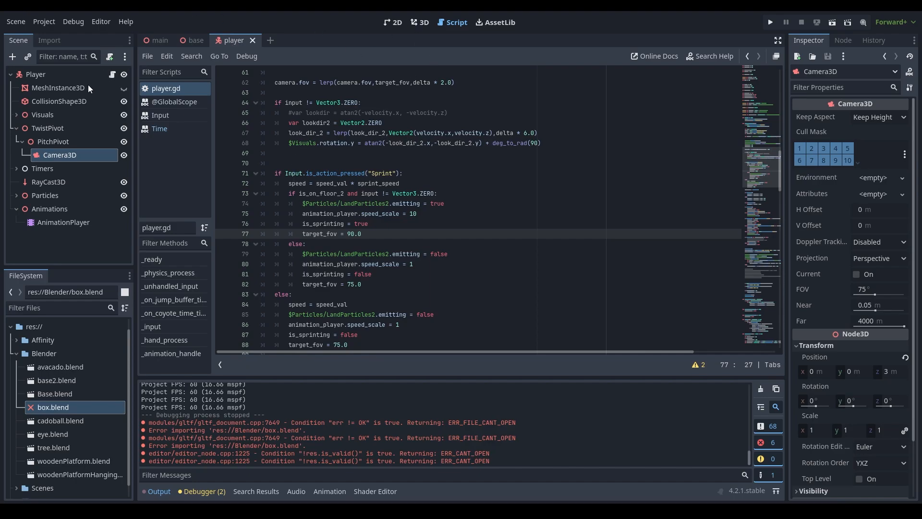
Show the base level scene in the 3D editor view
left_click(17, 128)
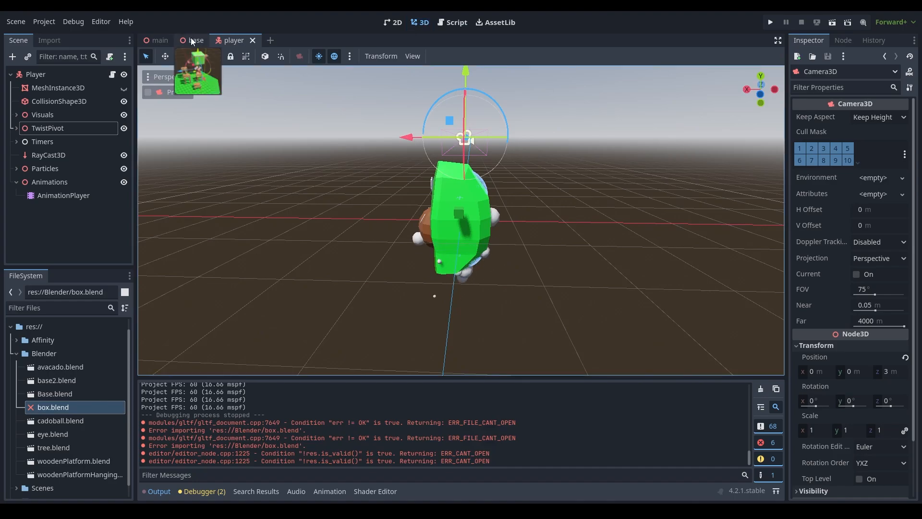
left_click(194, 40)
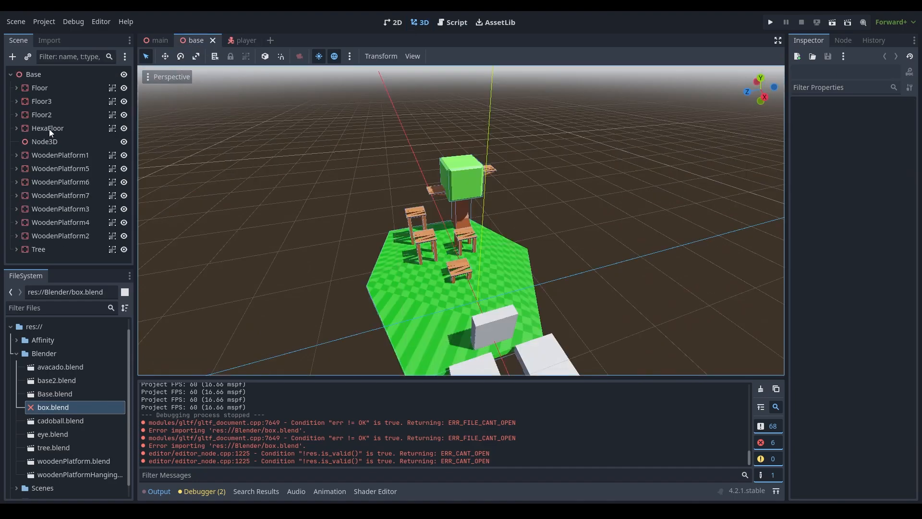